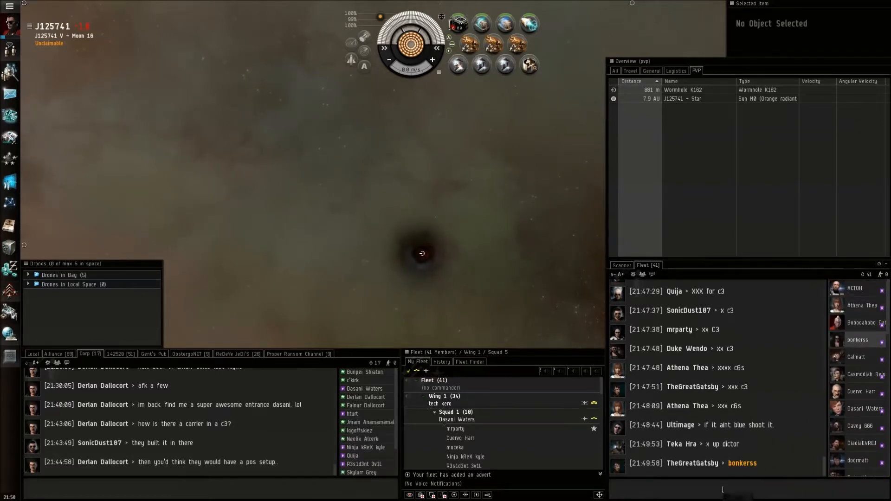
Step: Warp from the moon to the tower where the enemy fleet is gathered
{"action": "right_click", "coordinate": [742, 462]}
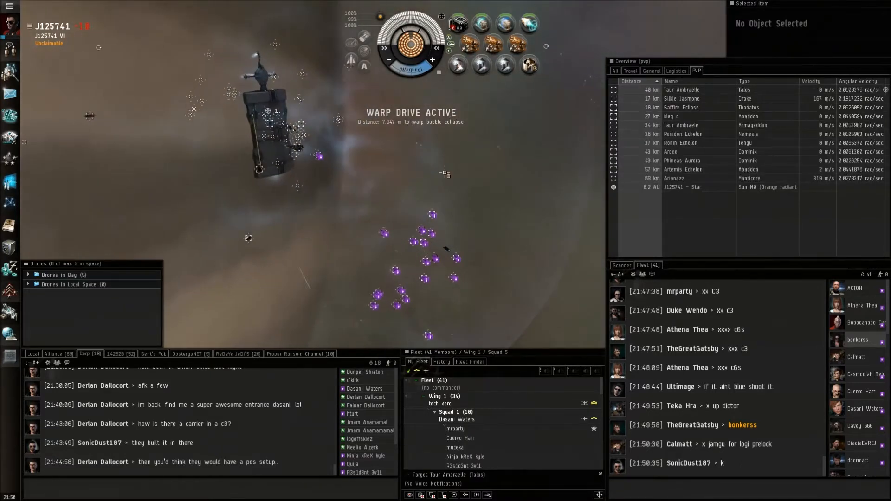
Step: Lock the enemy Talos and Dominix and send Hammerhead drones to attack
{"action": "left_click", "coordinate": [682, 98]}
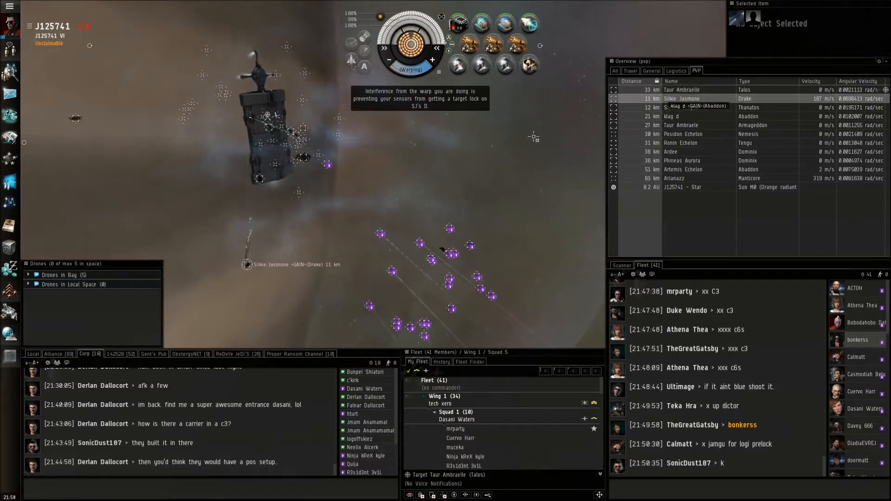
{"action": "left_click", "coordinate": [680, 98]}
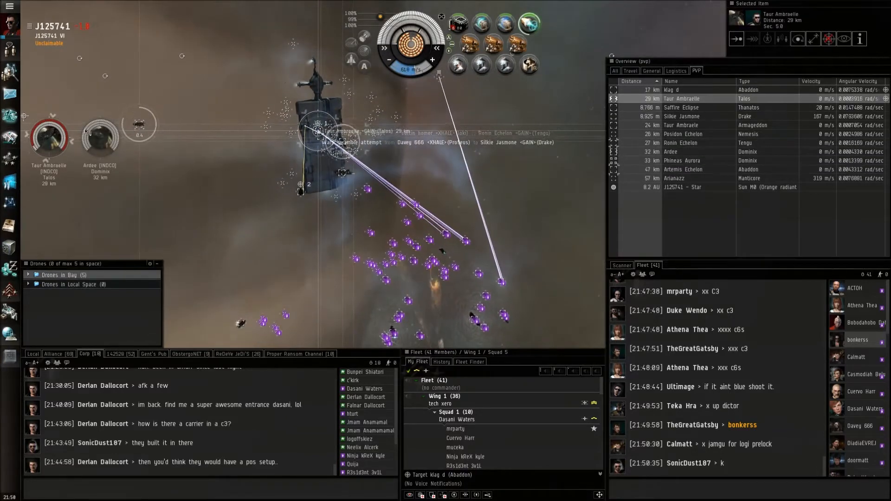
{"action": "right_click", "coordinate": [60, 274]}
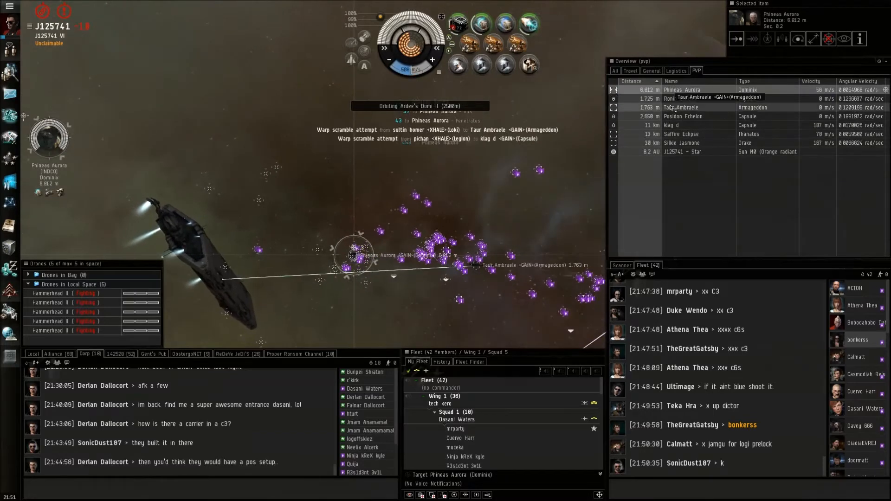
Step: Target the Armageddon, Drake and Thanatos carrier, then move to orbit the Thanatos
{"action": "left_click", "coordinate": [681, 107]}
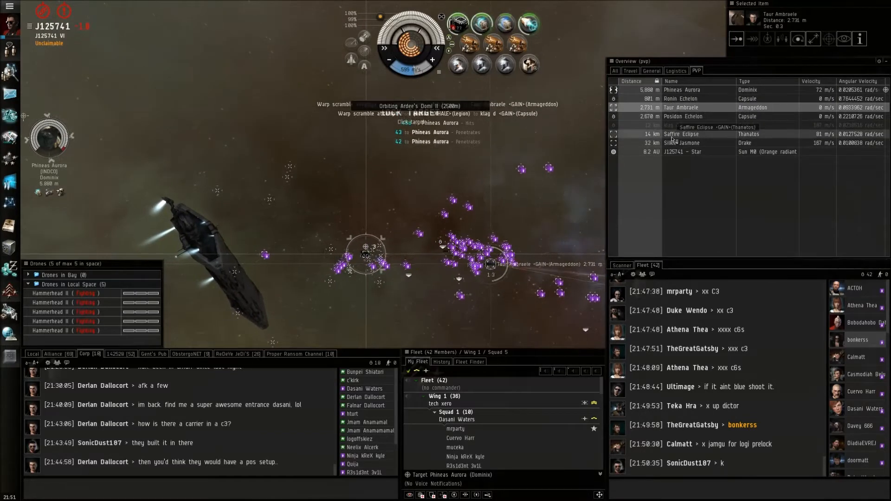
{"action": "left_click", "coordinate": [681, 133]}
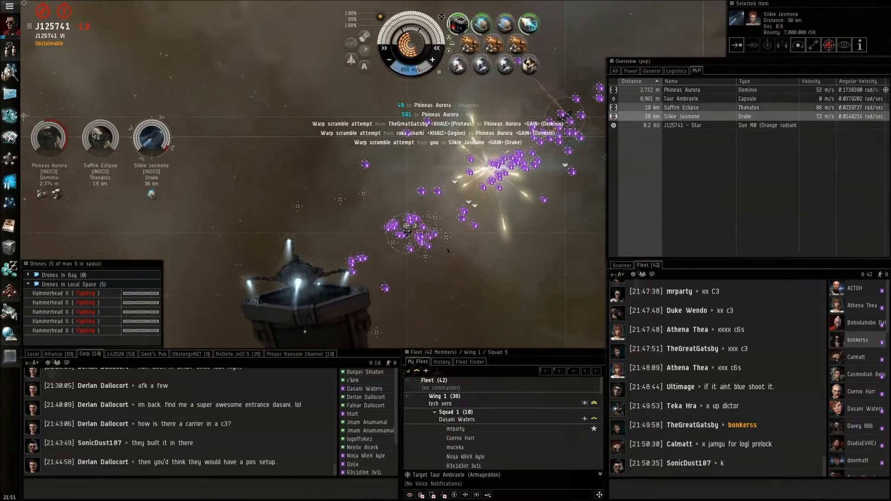
{"action": "left_click", "coordinate": [682, 107]}
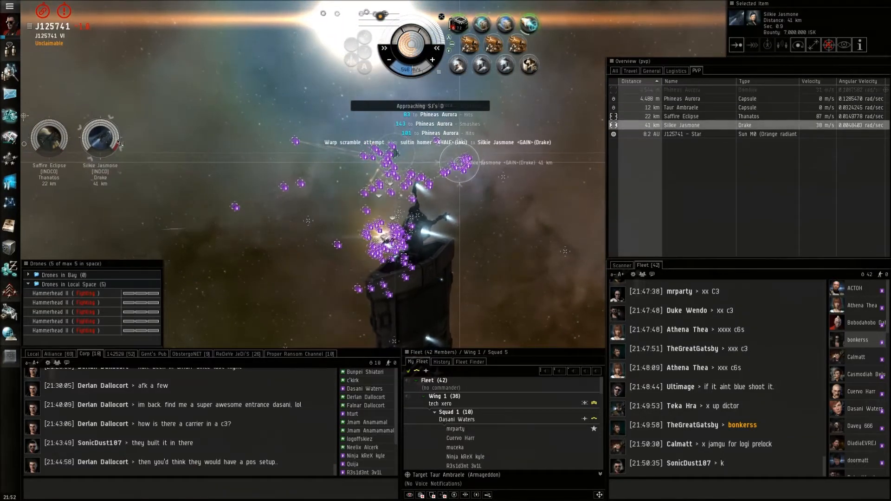
{"action": "right_click", "coordinate": [99, 137]}
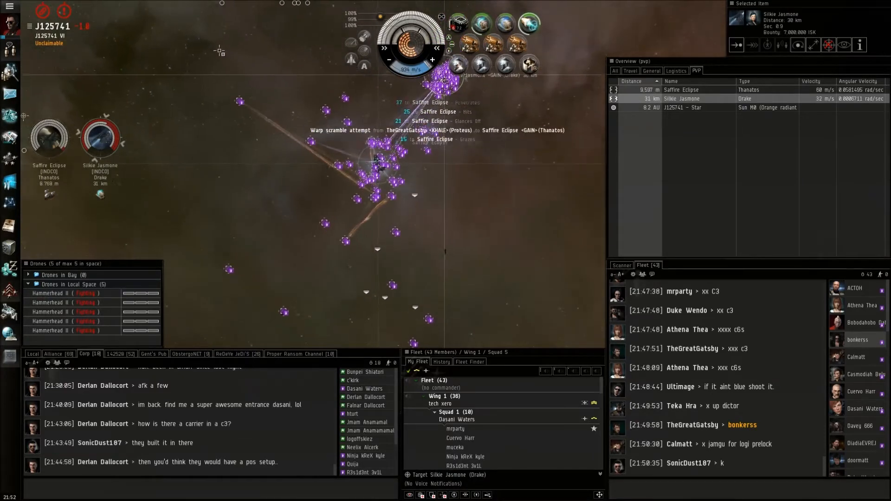
{"action": "right_click", "coordinate": [48, 136]}
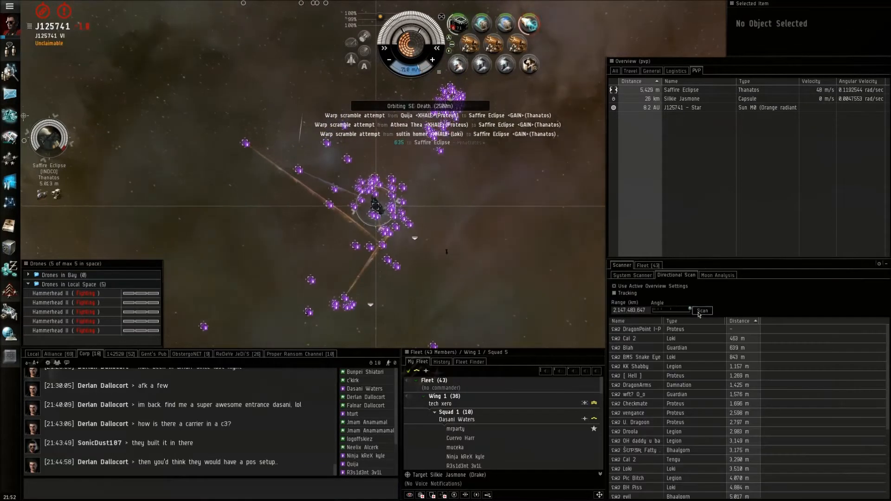
Step: Rescan nearby ships at 500,000,000 km range while the Thanatos is destroyed
{"action": "left_click", "coordinate": [701, 311]}
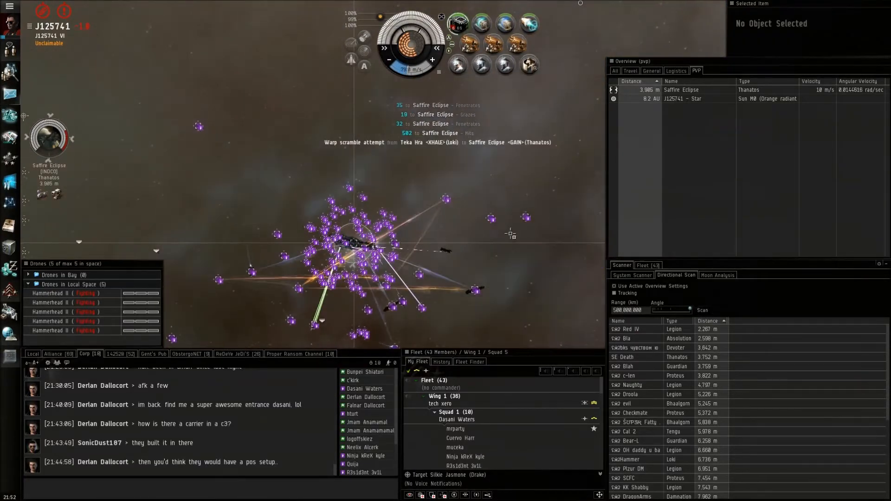
{"action": "left_click", "coordinate": [703, 311]}
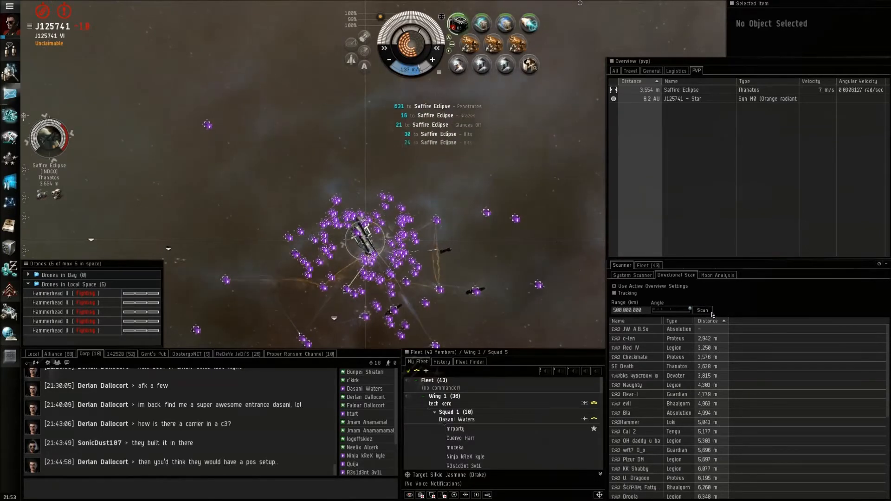
{"action": "left_click", "coordinate": [703, 310]}
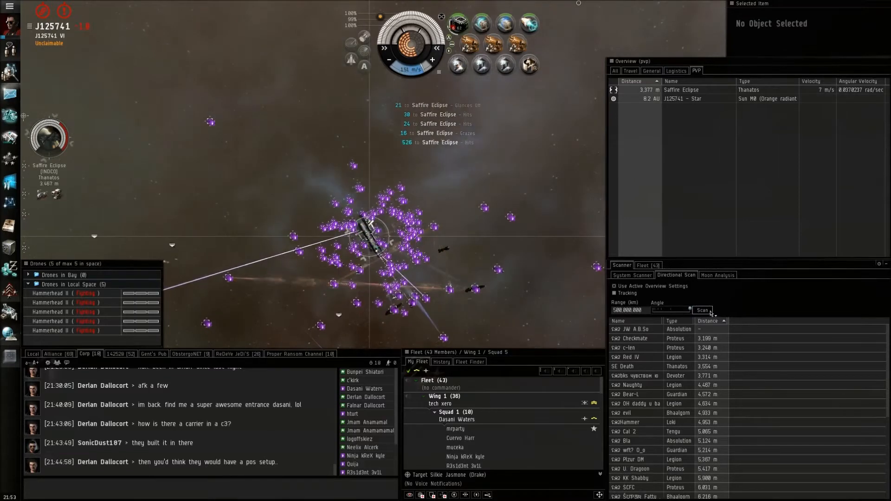
{"action": "left_click", "coordinate": [703, 310]}
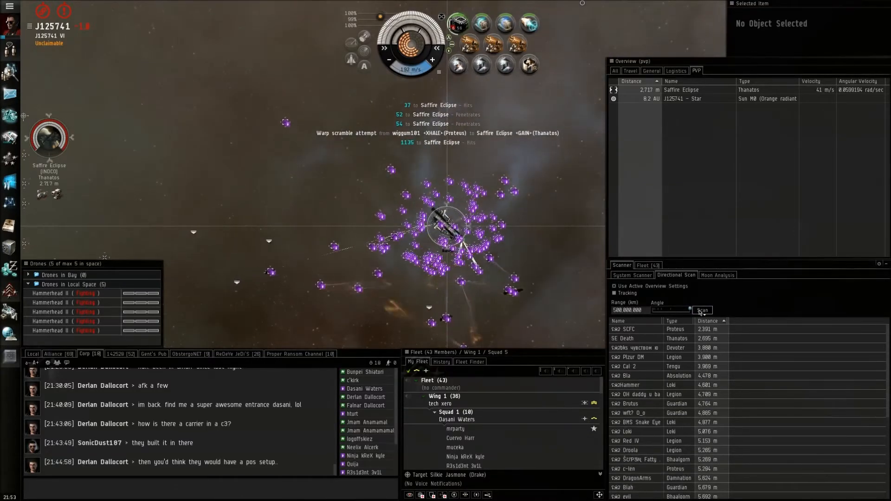
{"action": "left_click", "coordinate": [701, 309]}
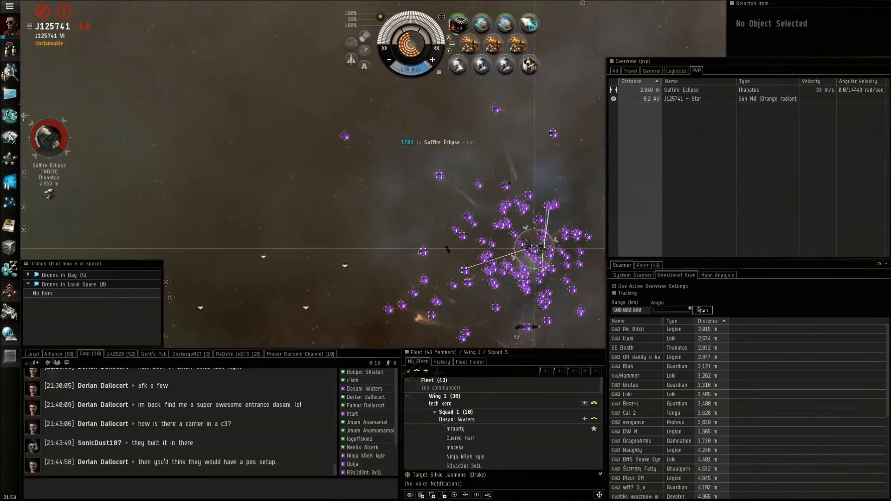
{"action": "left_click", "coordinate": [702, 309]}
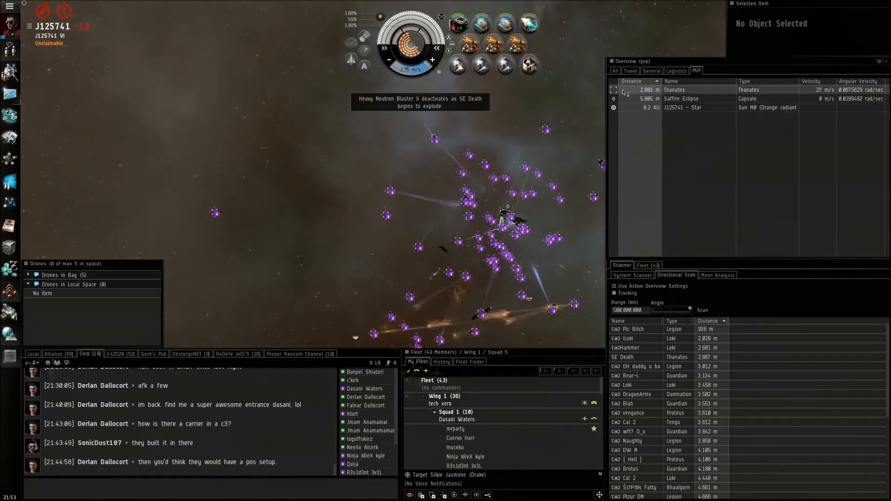
Step: Lock the Thanatos pilot's escape capsule and rescan nearby ships
{"action": "left_click", "coordinate": [679, 98]}
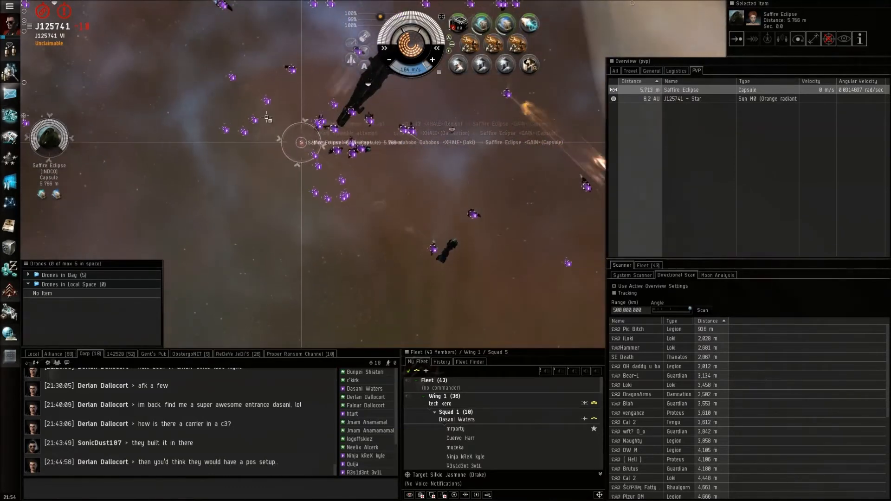
{"action": "left_click", "coordinate": [701, 311]}
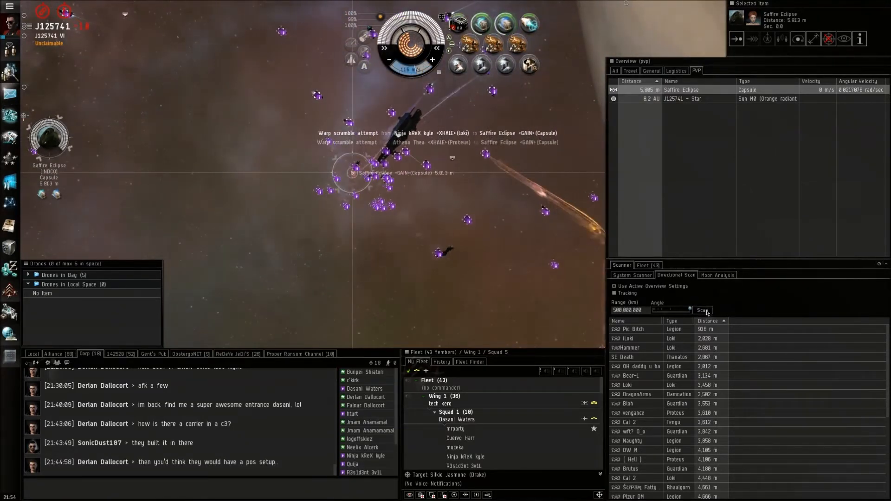
{"action": "left_click", "coordinate": [701, 310]}
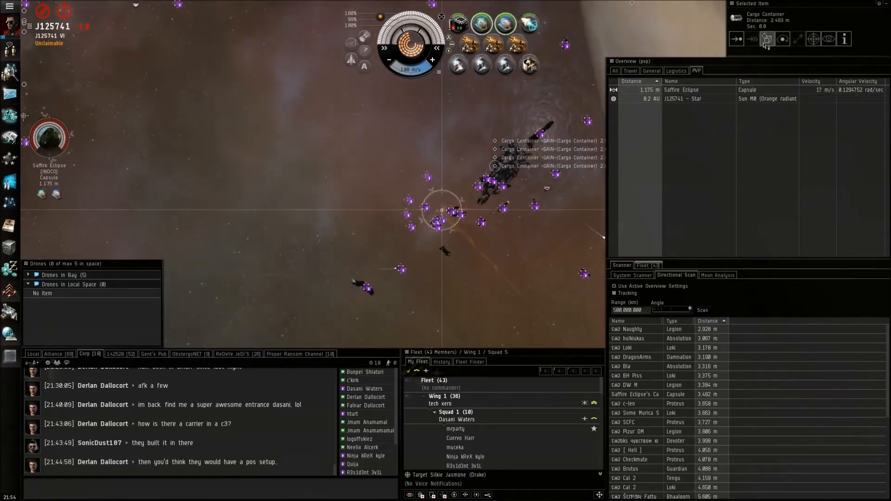
Step: Approach the dropped cargo container and refresh the directional scan results
{"action": "left_click", "coordinate": [782, 39]}
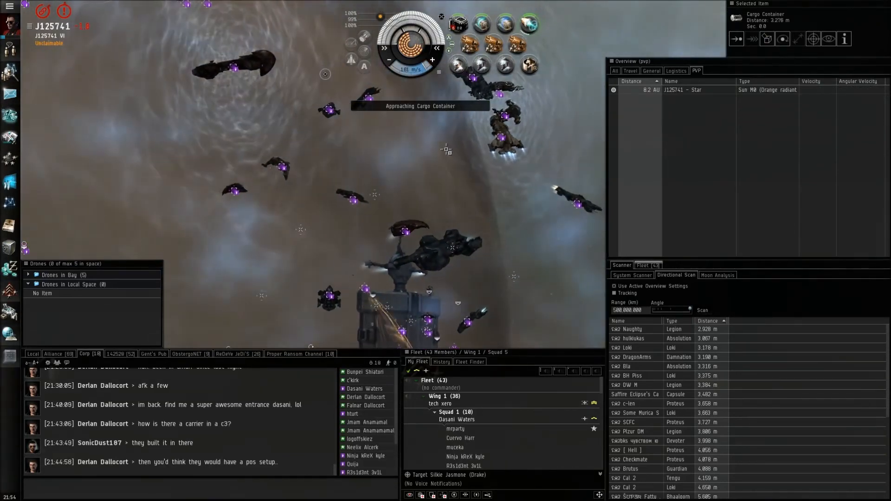
{"action": "left_click", "coordinate": [702, 311]}
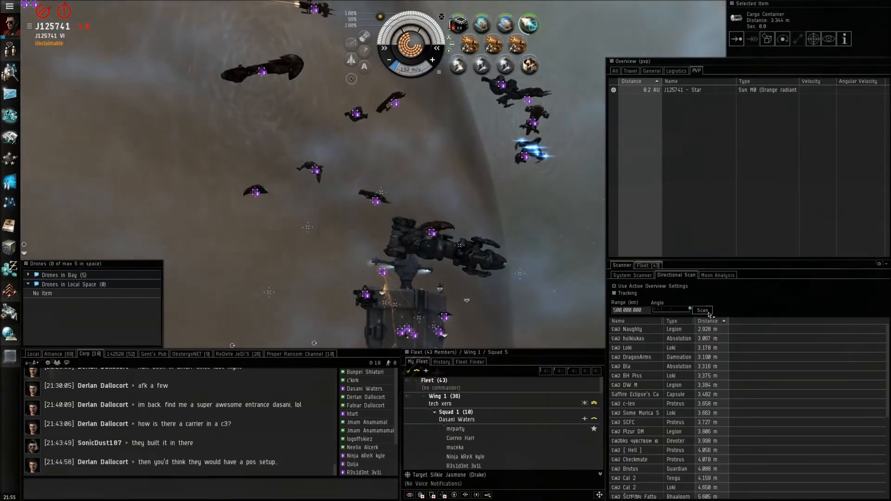
{"action": "left_click", "coordinate": [702, 309]}
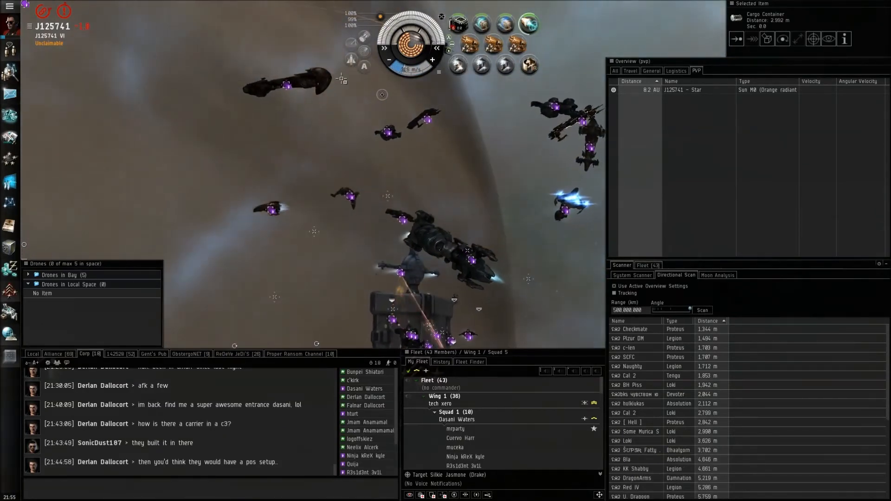